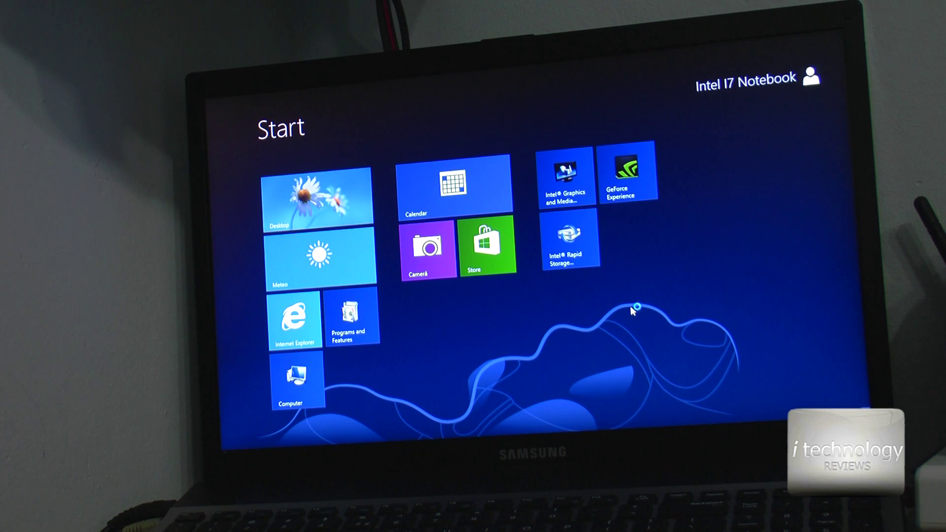
Switch from the Start screen to the desktop via the Desktop tile.
left_click(317, 197)
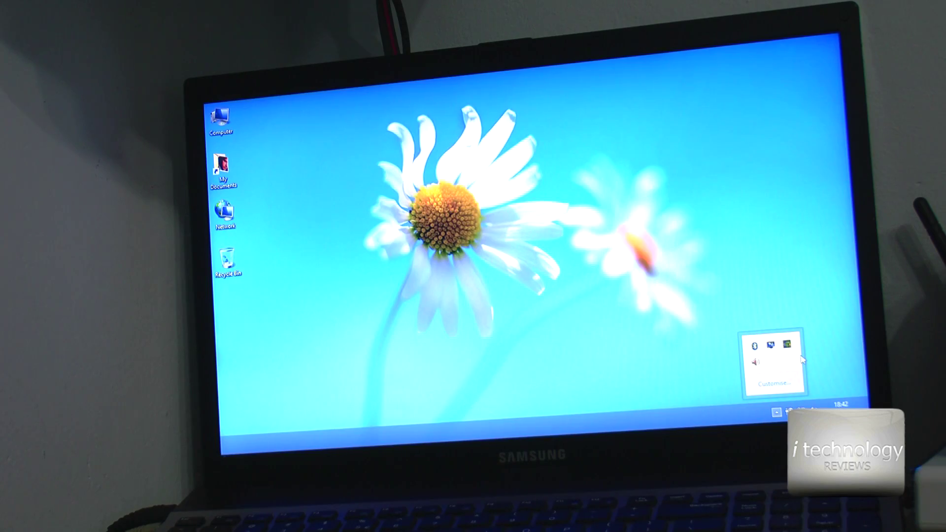